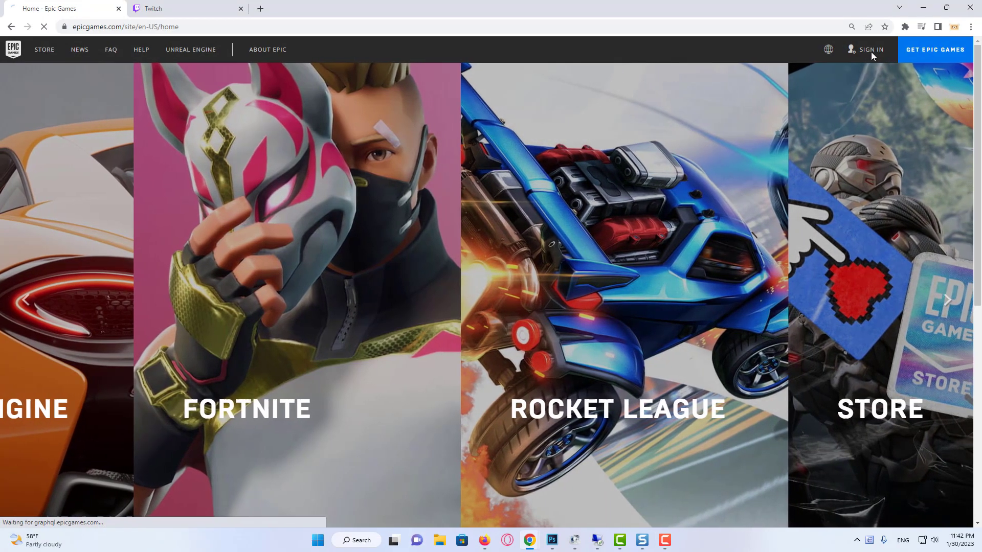
Sign in with the Epic Games account using the entered email and password.
left_click(871, 50)
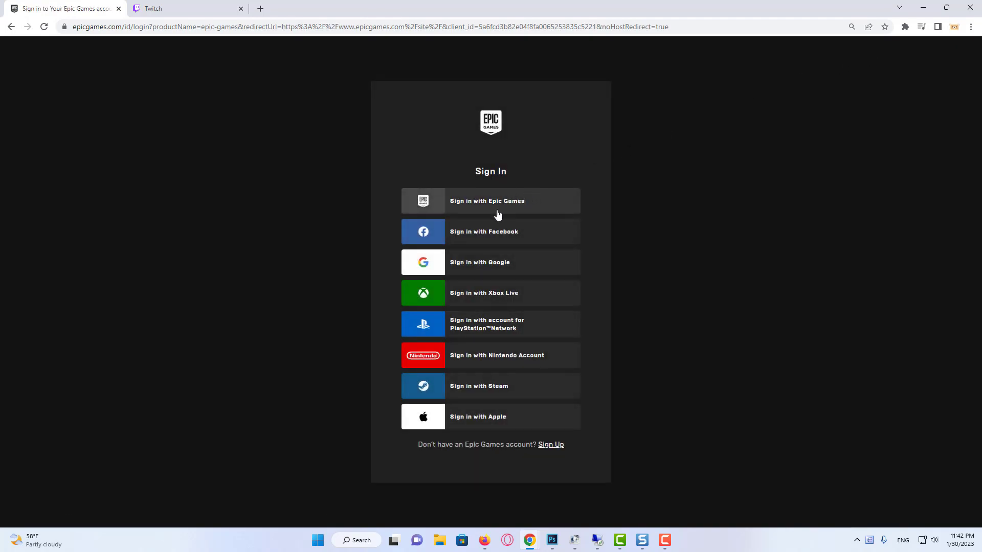
left_click(490, 200)
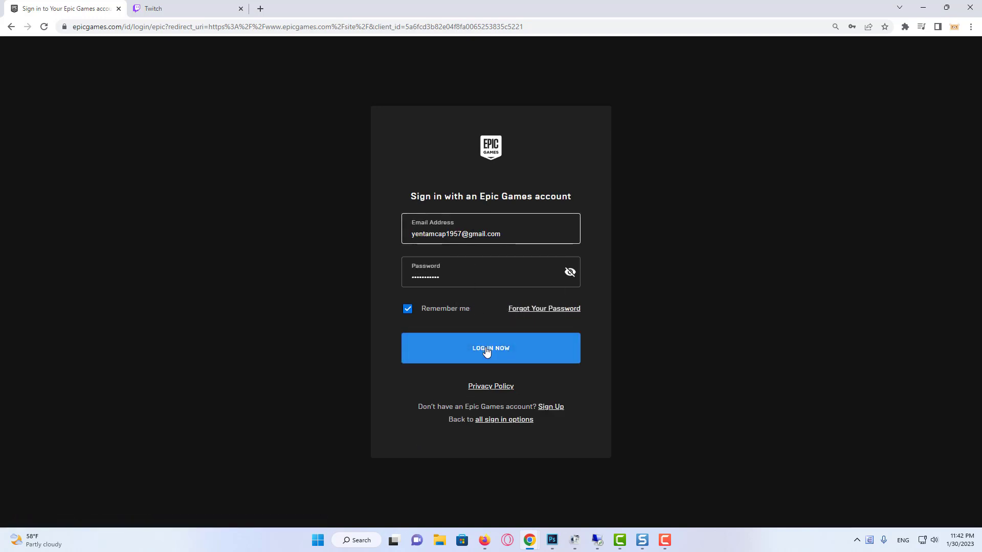
left_click(490, 348)
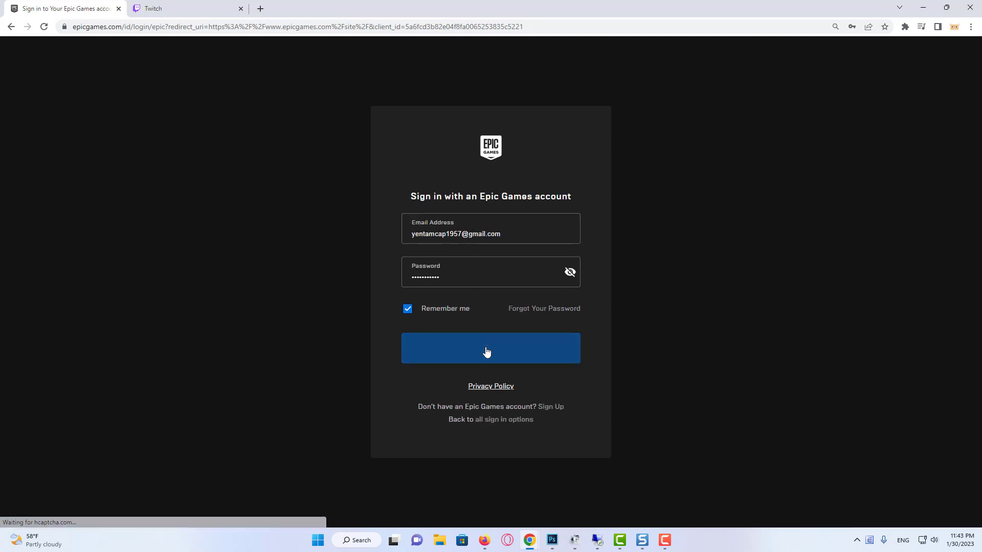
left_click(490, 349)
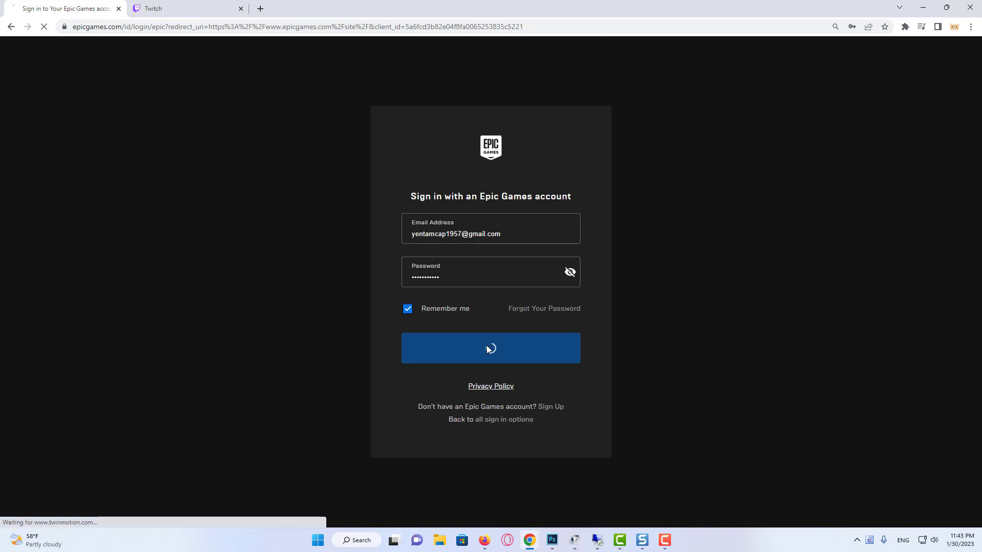
left_click(490, 348)
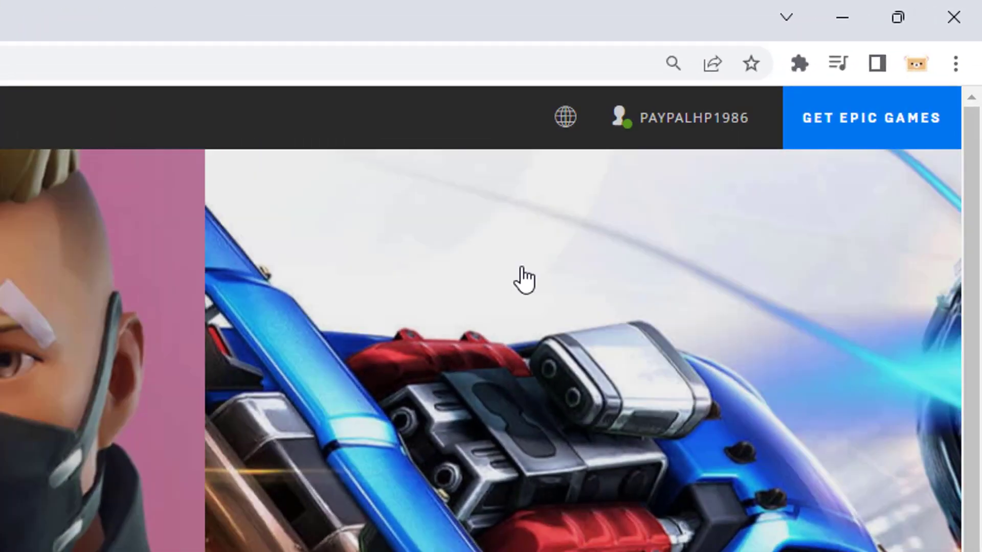
Go to the Account settings page from the account name dropdown.
left_click(692, 118)
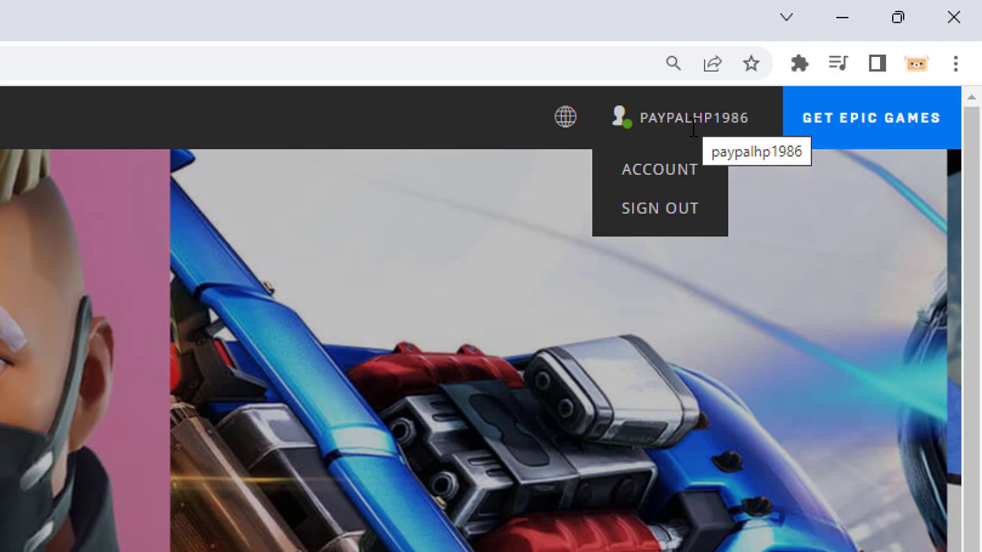
left_click(658, 169)
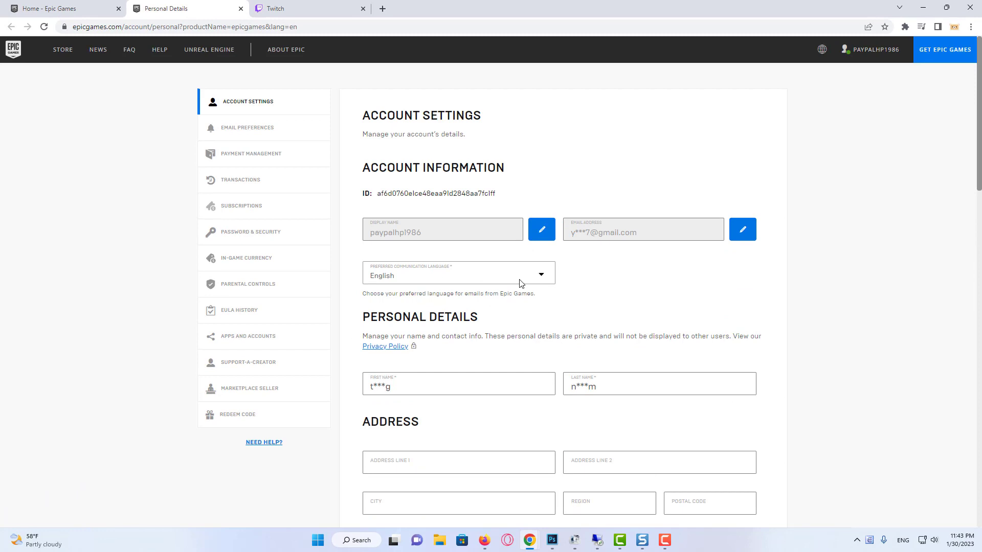
mouse_move(549, 406)
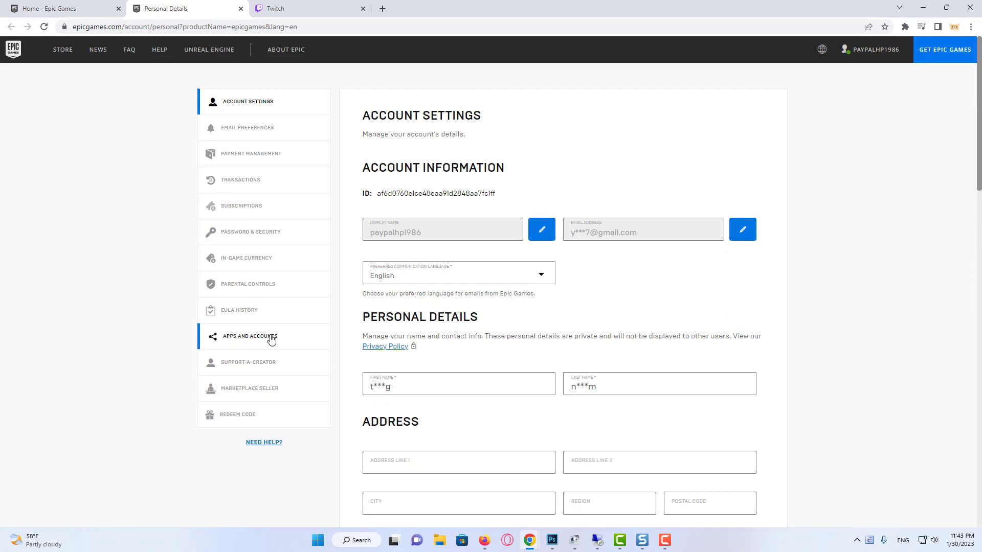
In Apps and Accounts > Accounts, start connecting Twitch to reach the Link your Twitch Account prompt.
left_click(251, 336)
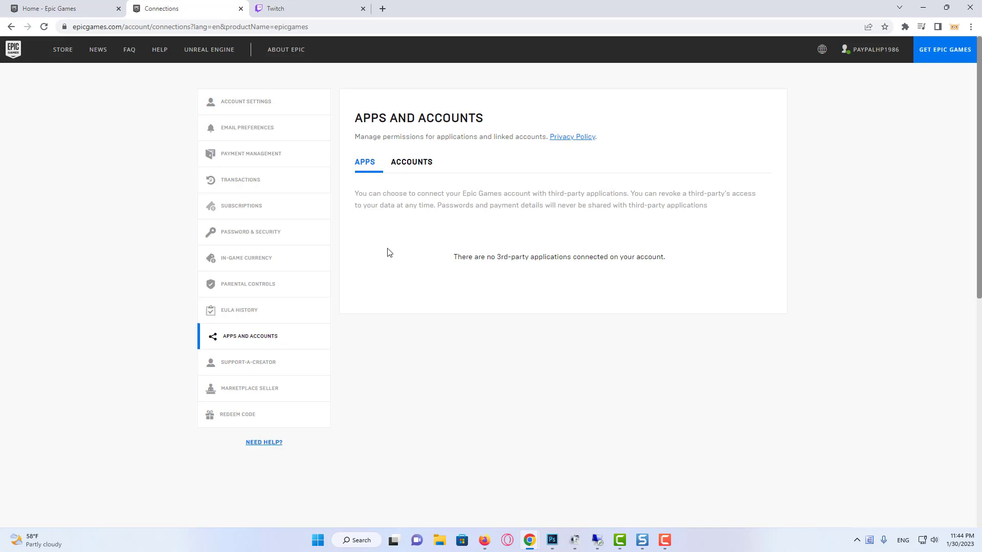
left_click(411, 161)
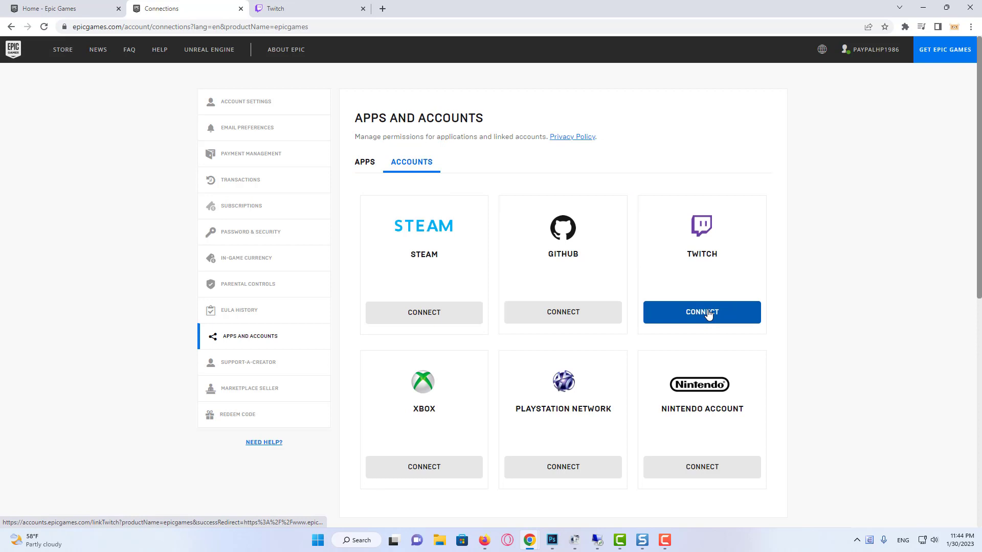
left_click(701, 313)
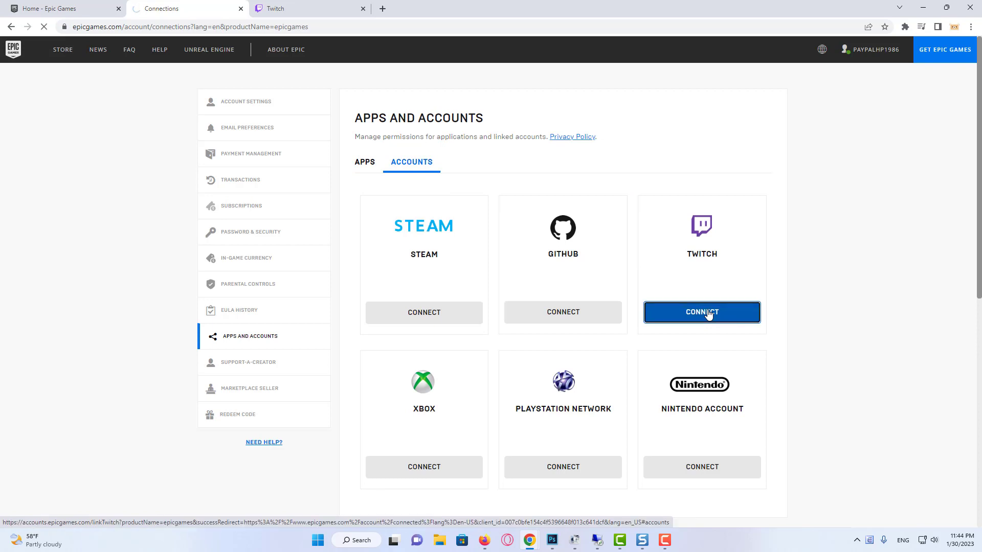
left_click(701, 313)
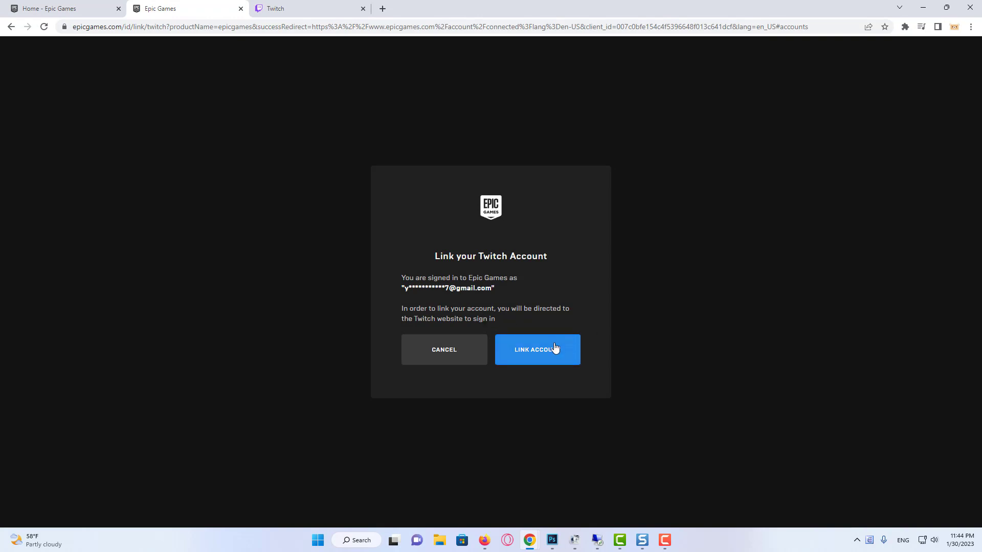
Link the Twitch account and authorize Epic Games in the Twitch popup.
left_click(535, 350)
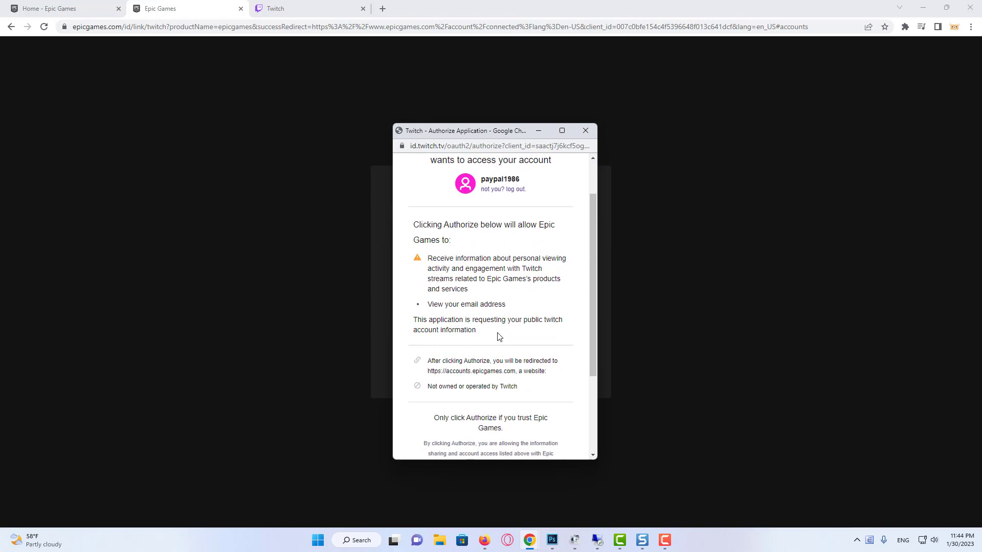
left_click(490, 432)
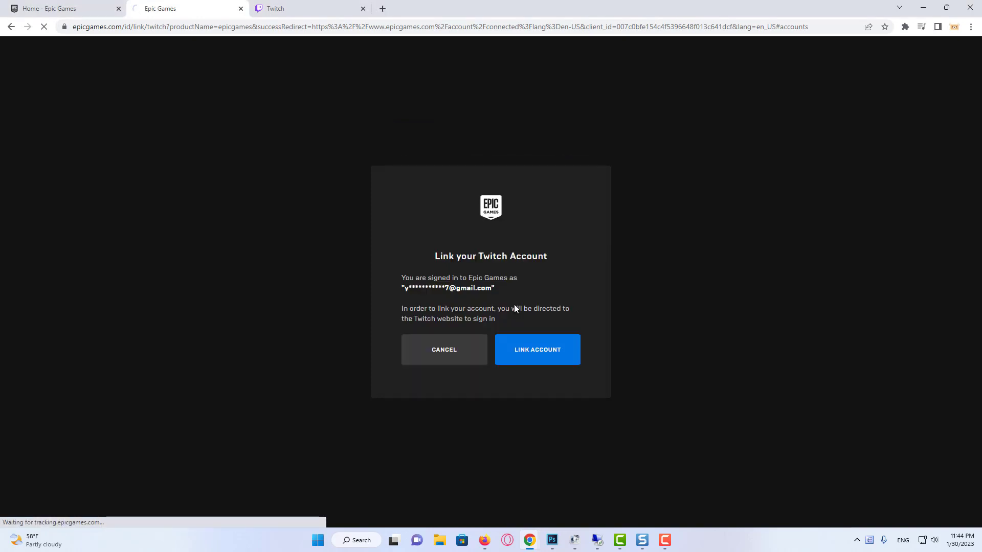
left_click(536, 349)
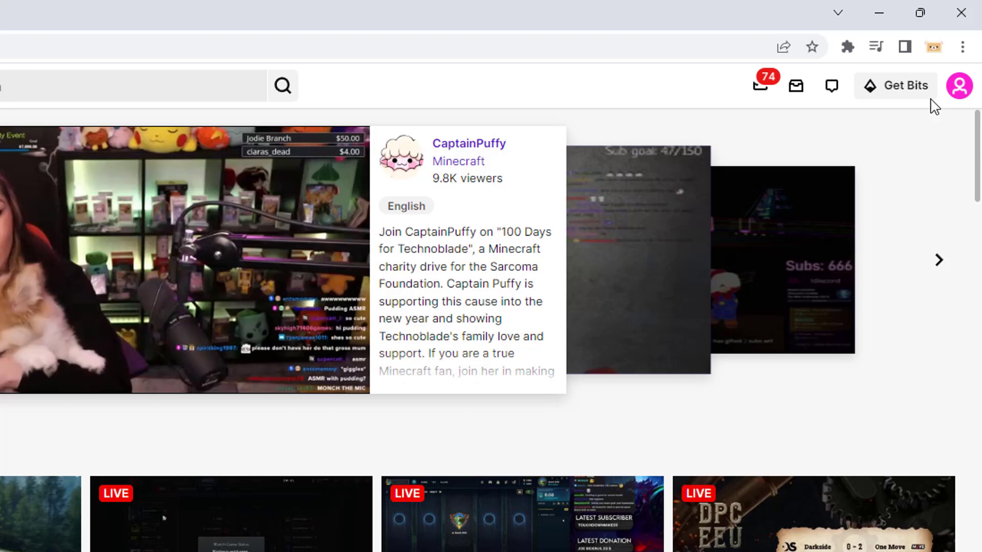
Go to Twitch Settings from the profile avatar menu.
left_click(959, 85)
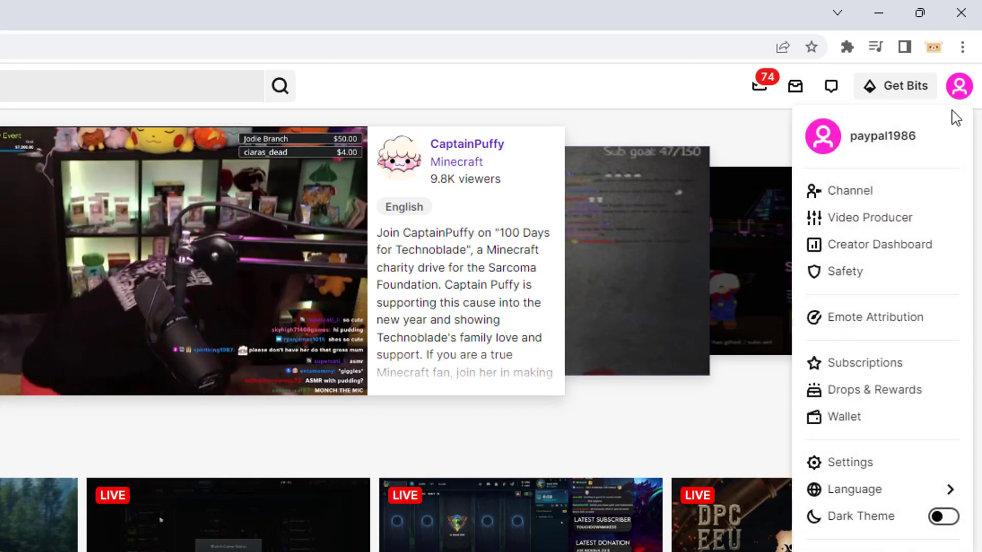
left_click(850, 463)
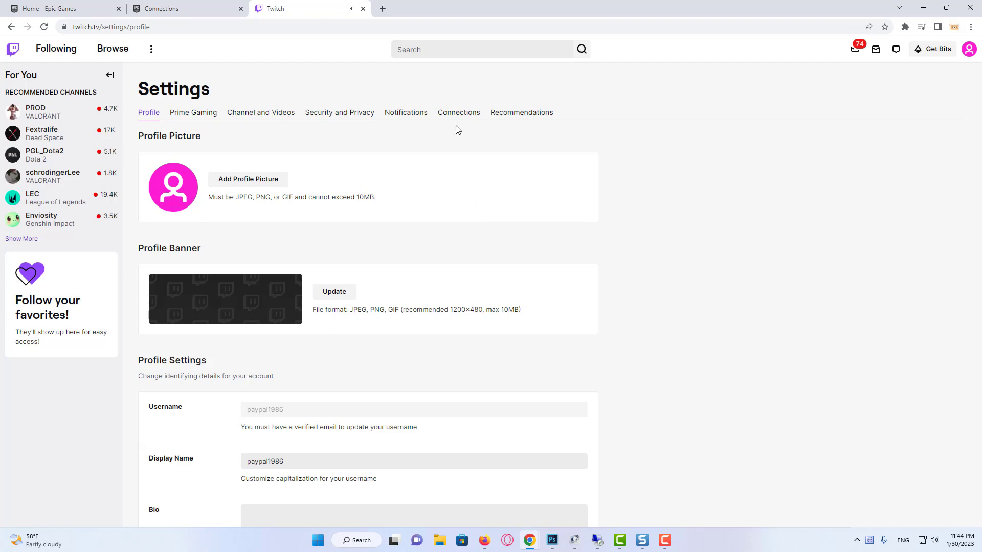
Show the Connections settings and scroll to Other Connections where Epic Games is listed as connected.
left_click(459, 112)
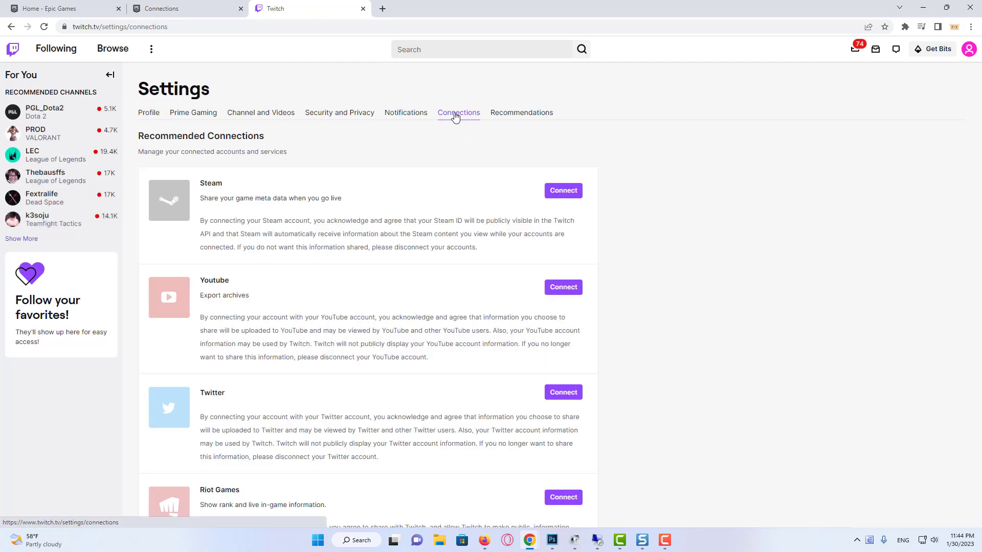
scroll("down", 3)
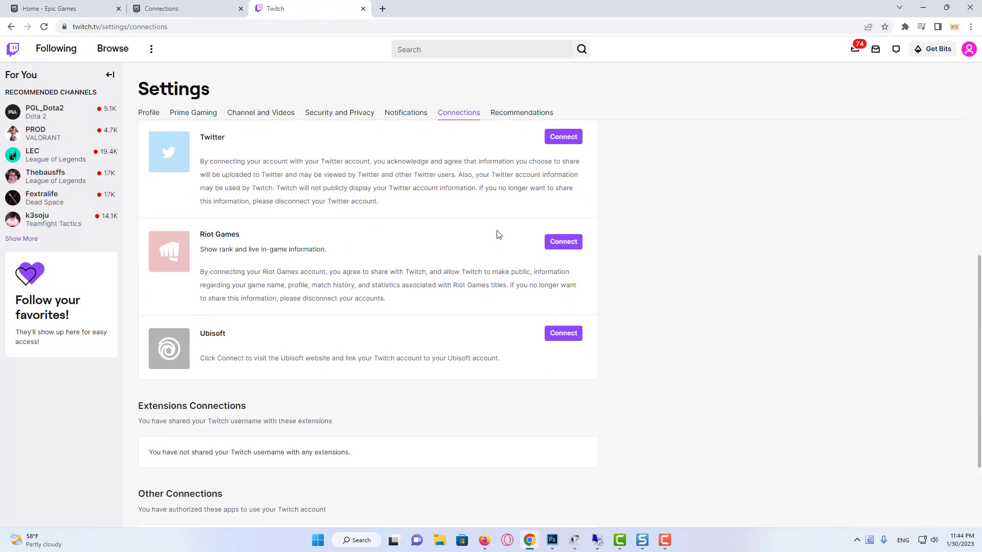
scroll("down", 3)
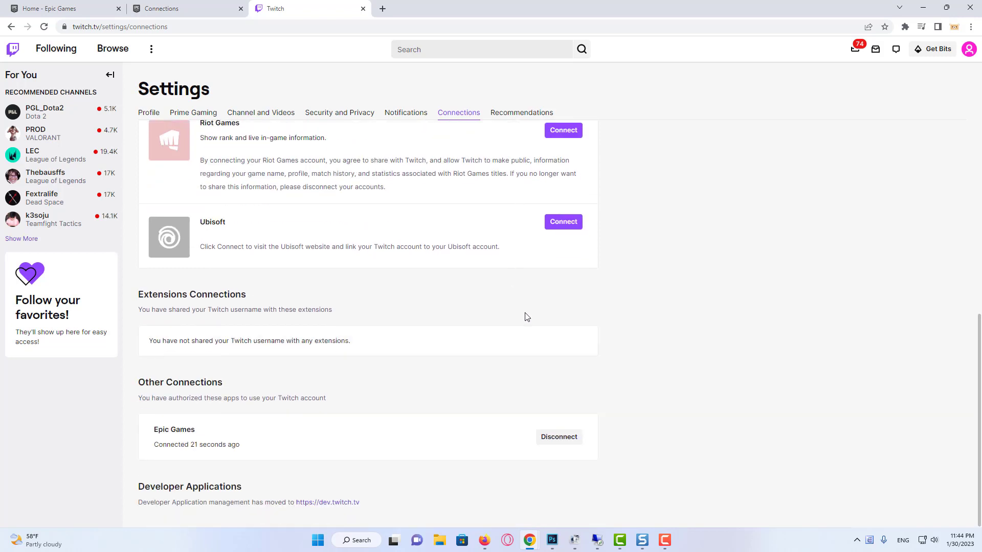
mouse_move(559, 437)
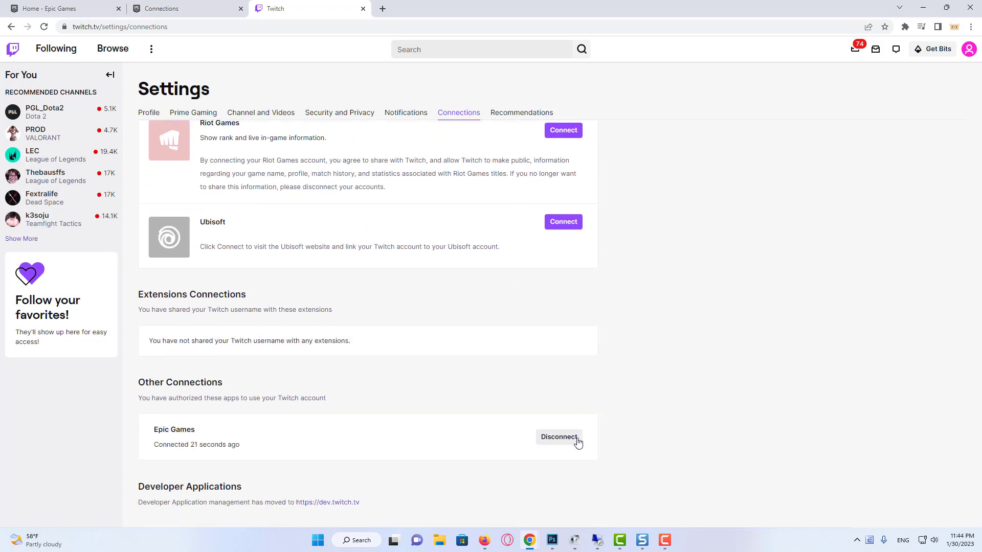